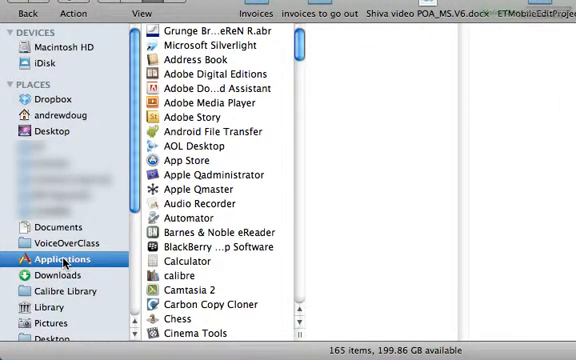
- Close the 'How to Get Help' welcome dialog with OK, leaving the empty project window
scroll(down, 3)
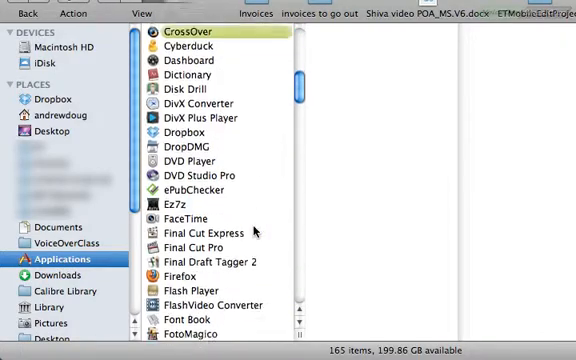
scroll(down, 3)
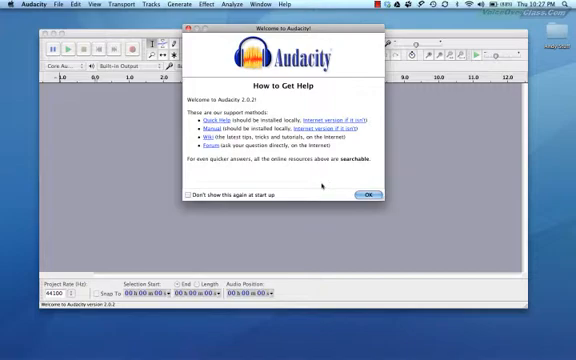
click(370, 192)
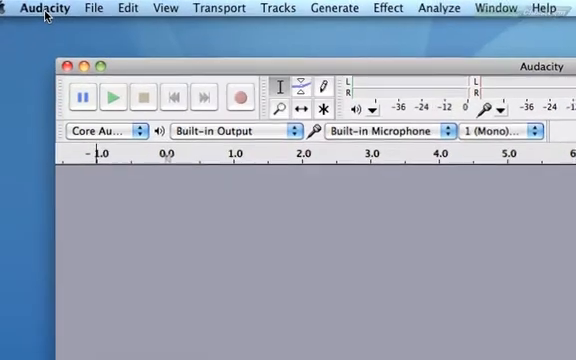
- Open Preferences from the Audacity menu so the Devices page appears
click(44, 8)
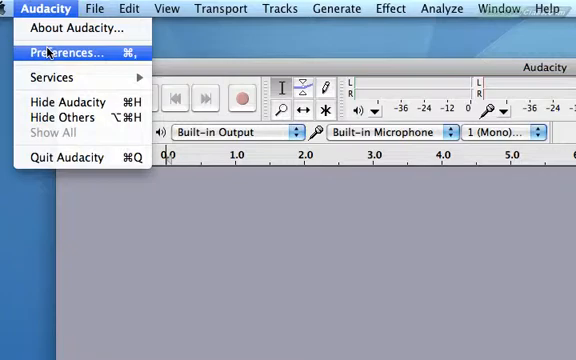
click(66, 52)
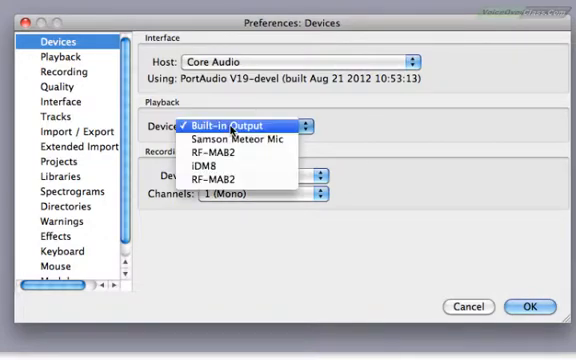
mouse_move(238, 140)
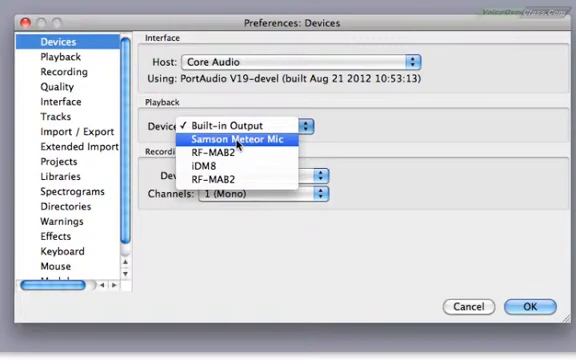
click(216, 124)
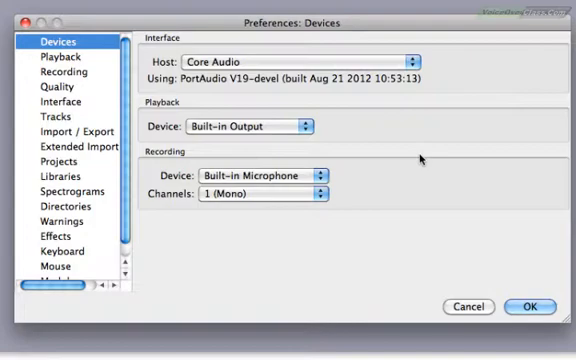
mouse_move(276, 178)
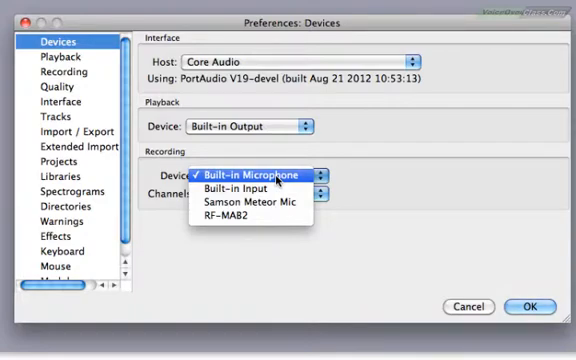
mouse_move(256, 204)
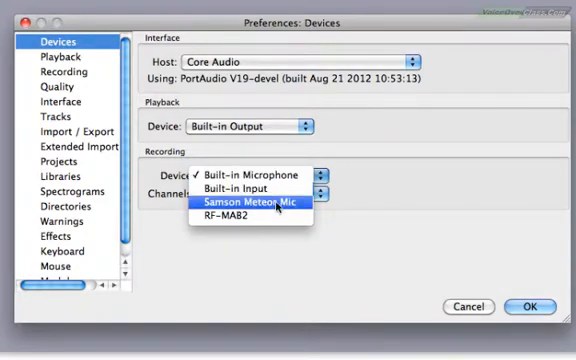
- Choose Samson Meteor Mic as the recording device in the Devices preferences
click(254, 204)
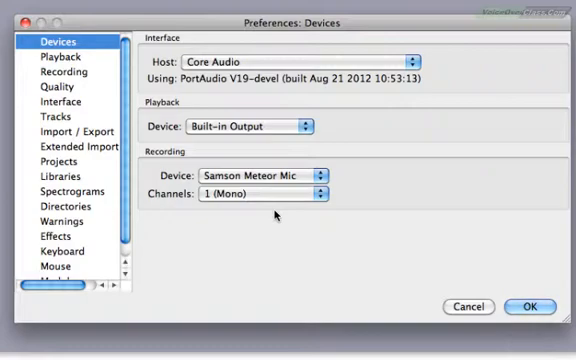
mouse_move(326, 222)
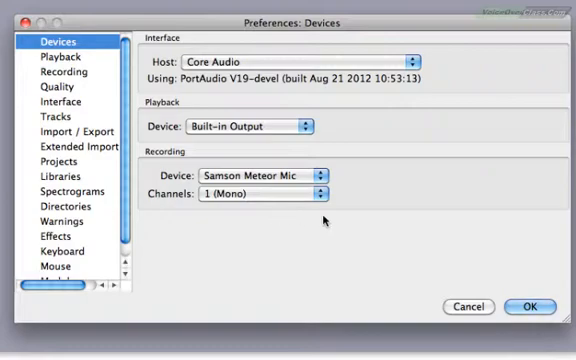
- Confirm the device settings with OK so the toolbar shows Samson Meteor Mic as input
click(530, 308)
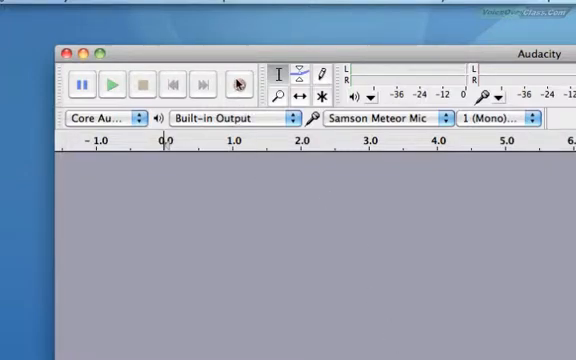
mouse_move(240, 84)
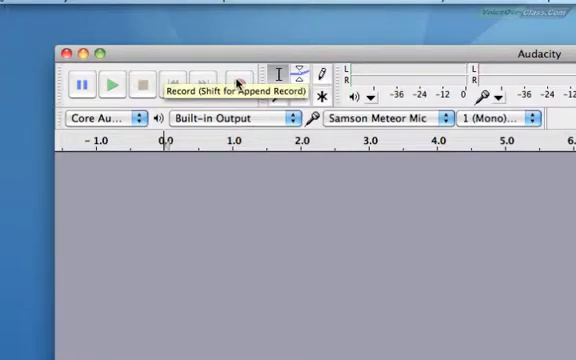
mouse_move(256, 212)
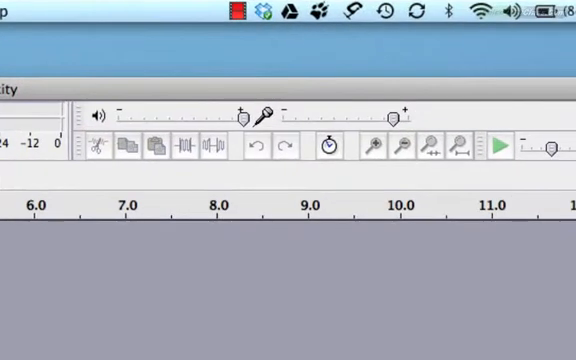
- Lower the microphone input volume to about 0.4 and adjust the playback output volume
drag(270, 146, 410, 146)
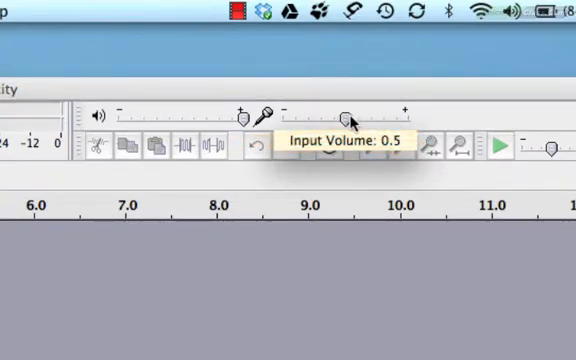
drag(352, 108, 336, 108)
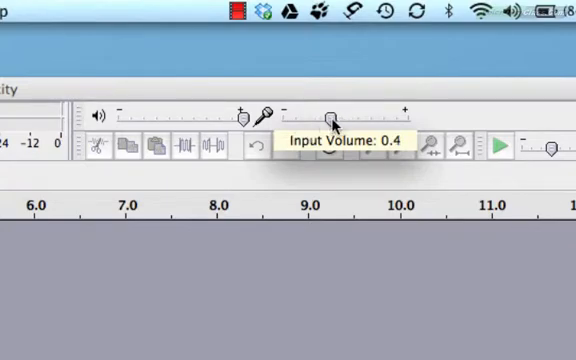
drag(332, 108, 392, 108)
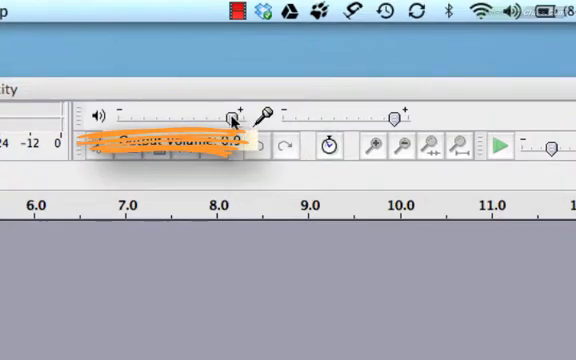
drag(230, 118, 156, 118)
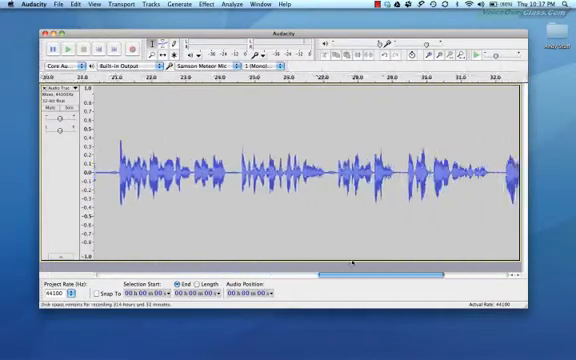
scroll(right, 3)
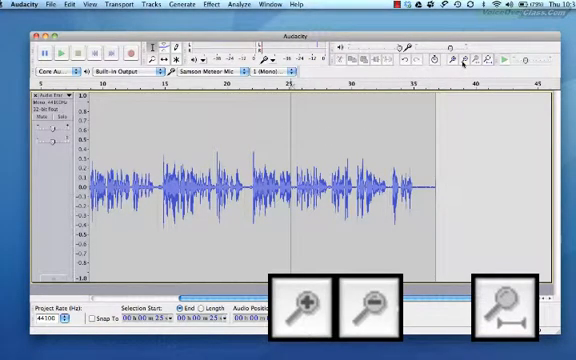
- Select a short stretch of the voice waveform and zoom the view to that selection
click(296, 308)
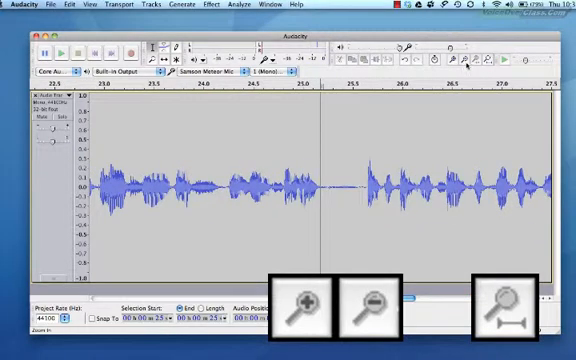
click(360, 304)
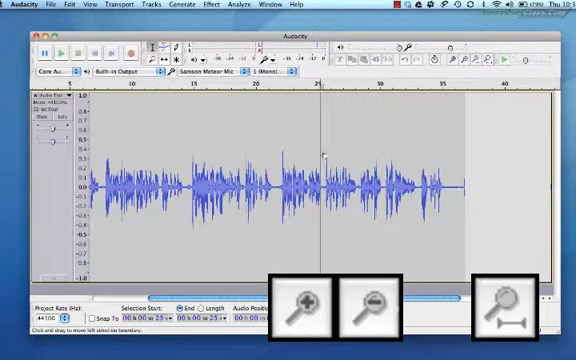
drag(318, 150, 362, 150)
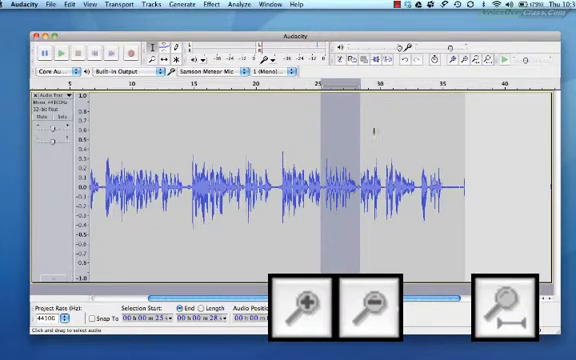
click(300, 308)
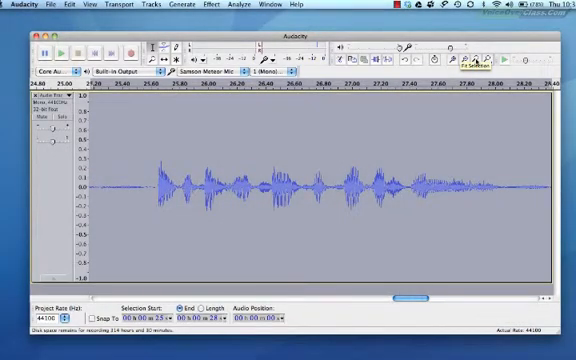
- Fit the whole recording into the window with Fit Project
click(484, 54)
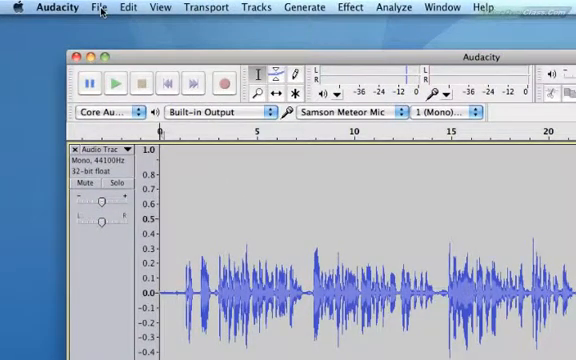
- Start File > Export to save the recording as an MP3 on the Desktop
click(98, 8)
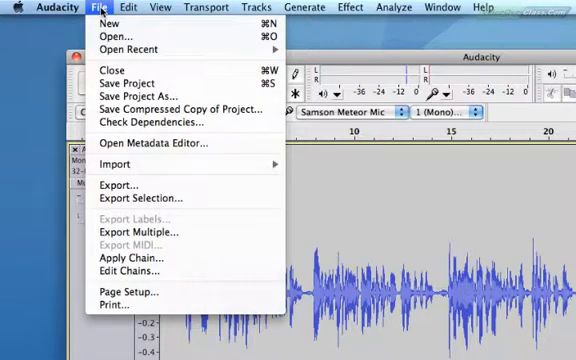
mouse_move(116, 184)
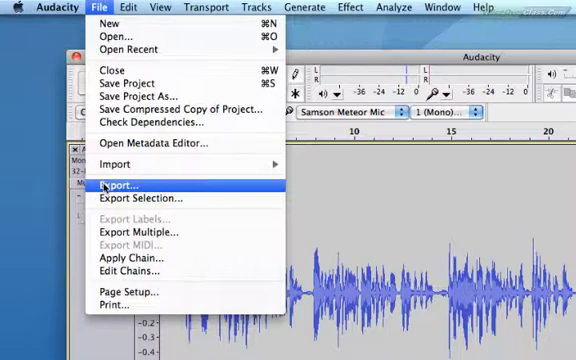
click(110, 184)
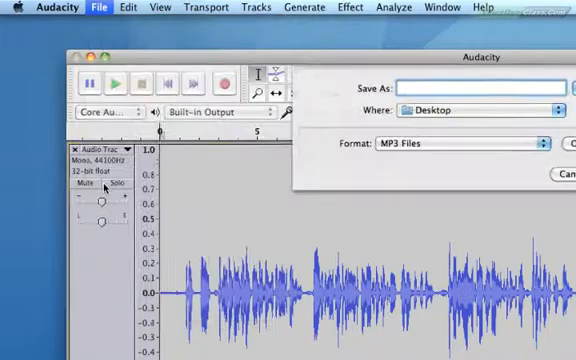
- Name the export 'My First Export', expand the location browser and open the MP3 options
text(My Fir)
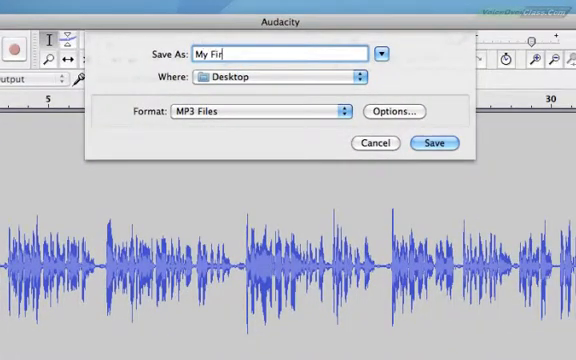
text(st Export)
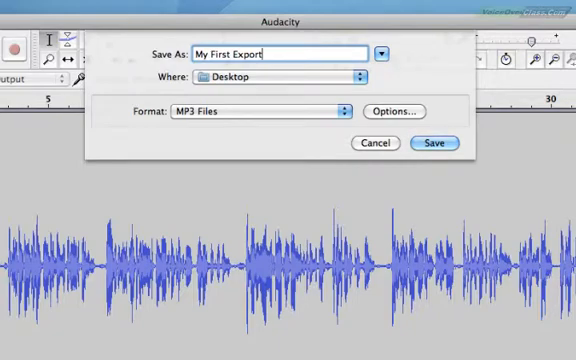
mouse_move(284, 94)
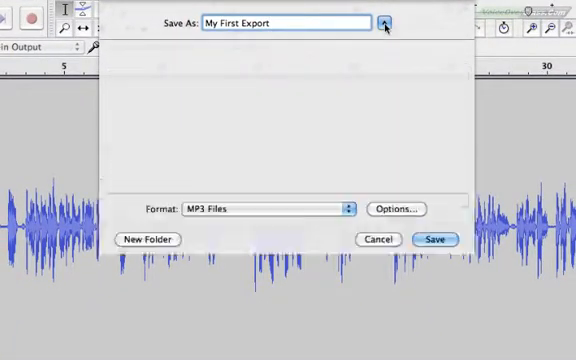
click(384, 24)
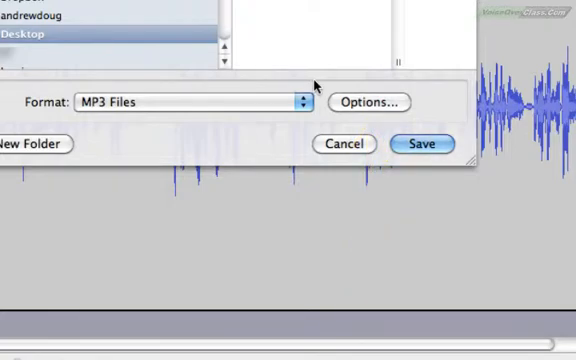
click(368, 104)
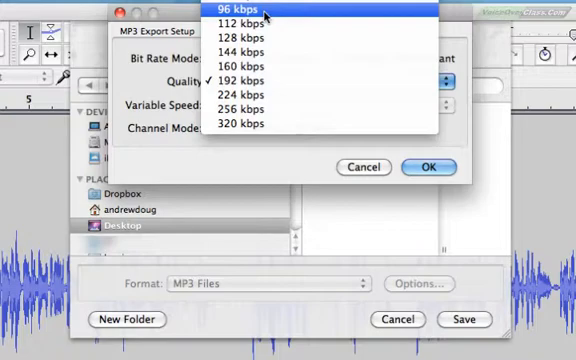
- Set the MP3 quality to 192 kbps
click(240, 12)
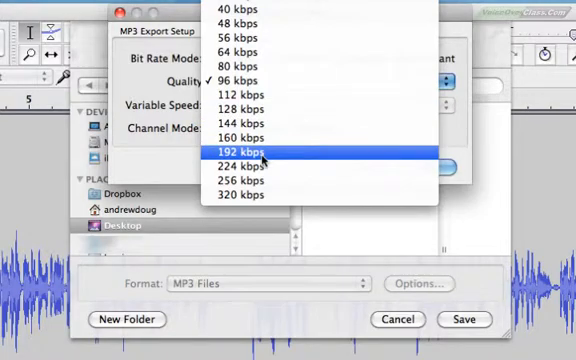
click(240, 148)
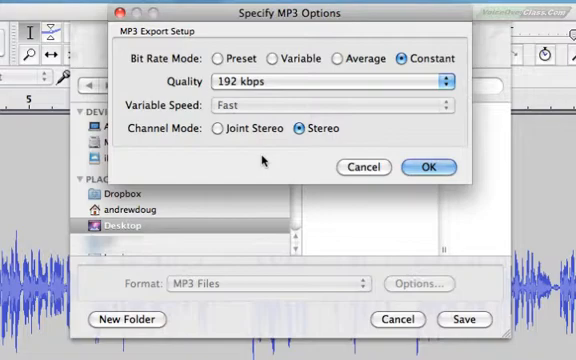
- Keep constant bit rate, set channel mode to Joint Stereo and confirm the MP3 options
click(272, 58)
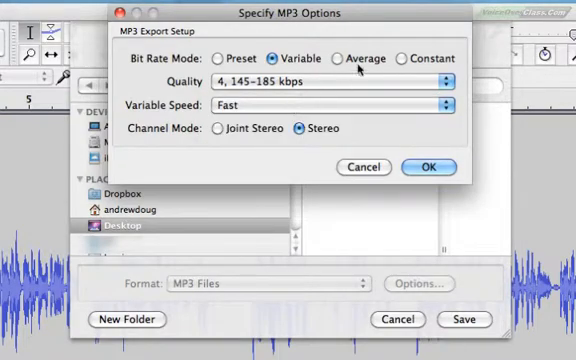
click(404, 60)
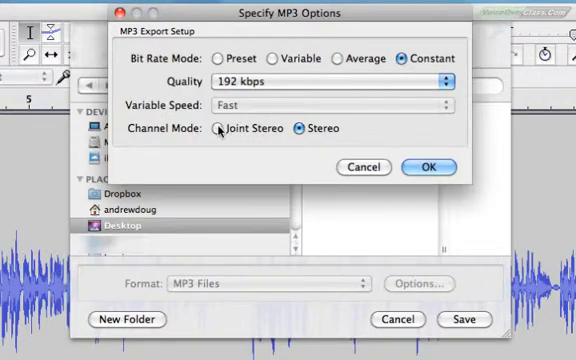
click(220, 128)
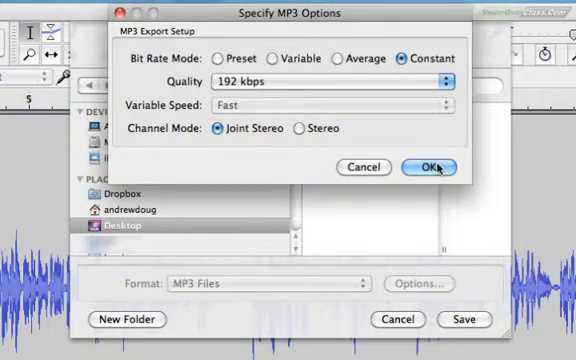
click(436, 168)
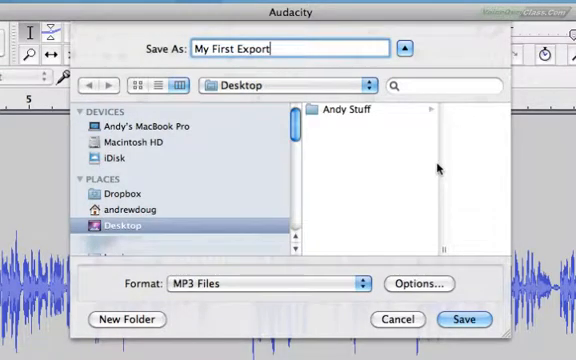
mouse_move(470, 276)
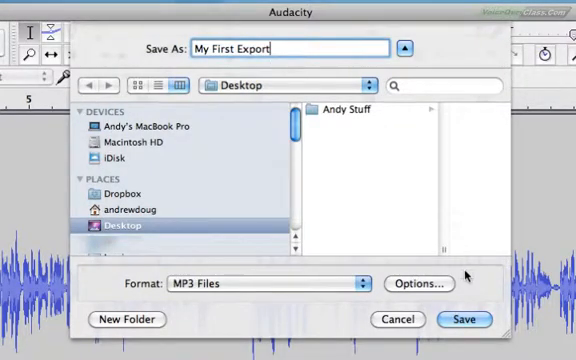
- Save 'My First Export' MP3 to the Desktop, then quit Audacity discarding unsaved project changes
click(464, 320)
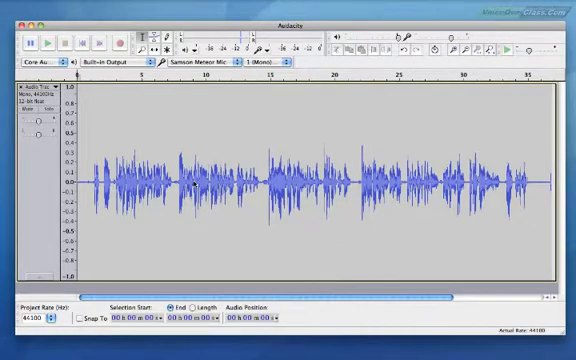
click(20, 8)
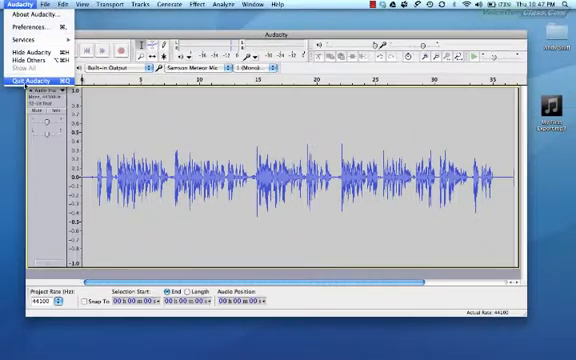
click(32, 72)
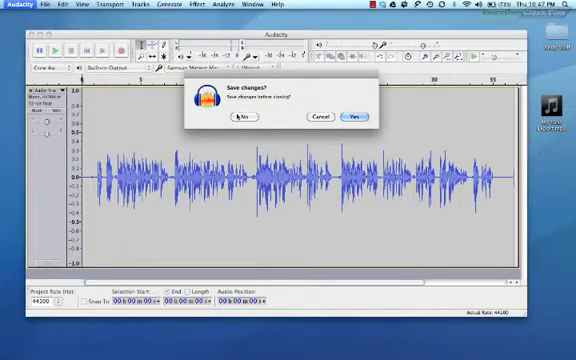
click(242, 118)
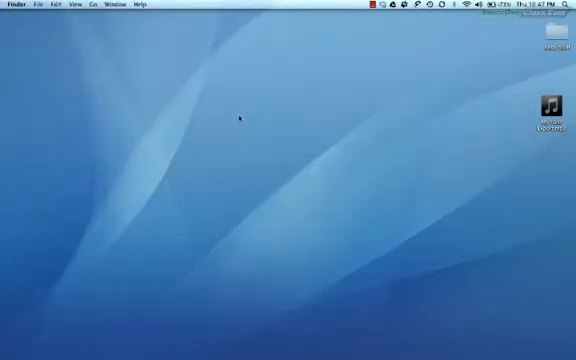
- Play back the exported 'My First Export' MP3 from the desktop in a preview player
click(548, 108)
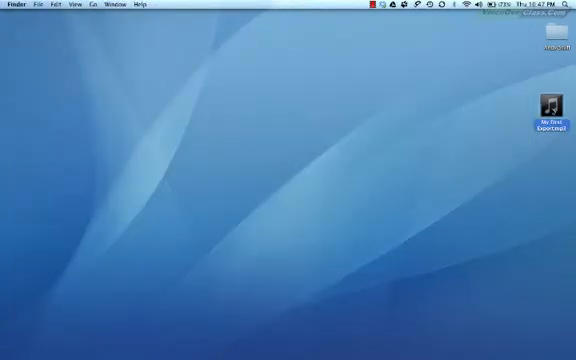
double_click(548, 110)
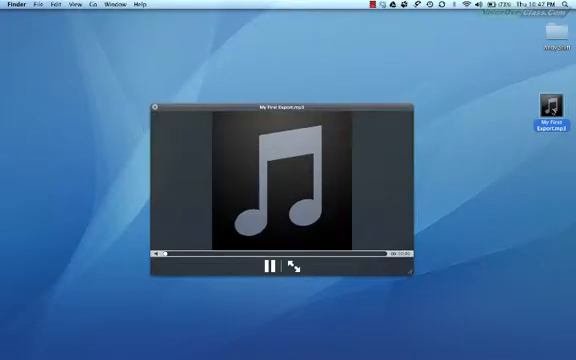